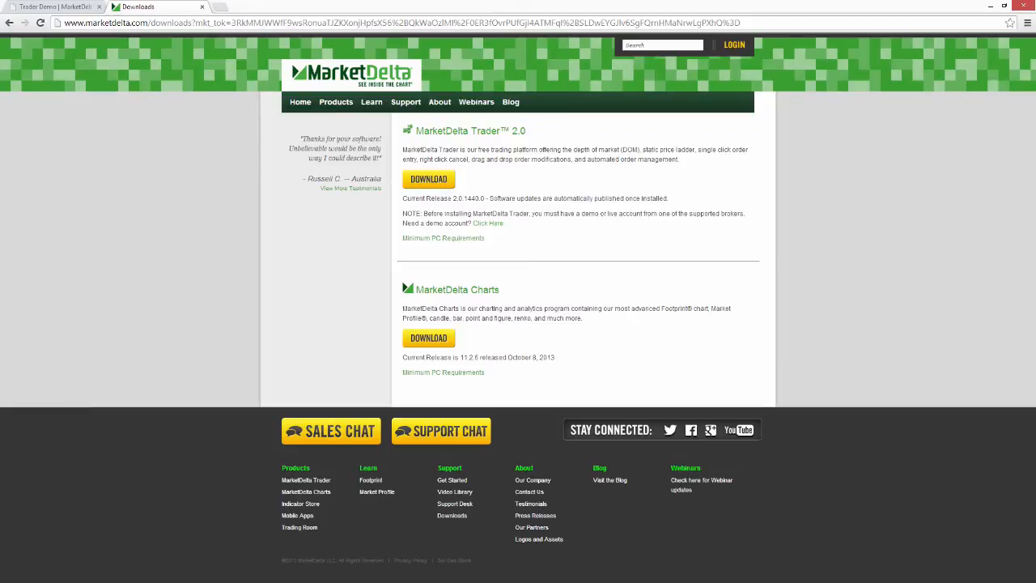
Step: Download the MarketDelta Trader 2.0 installer from the downloads page
left_click(429, 178)
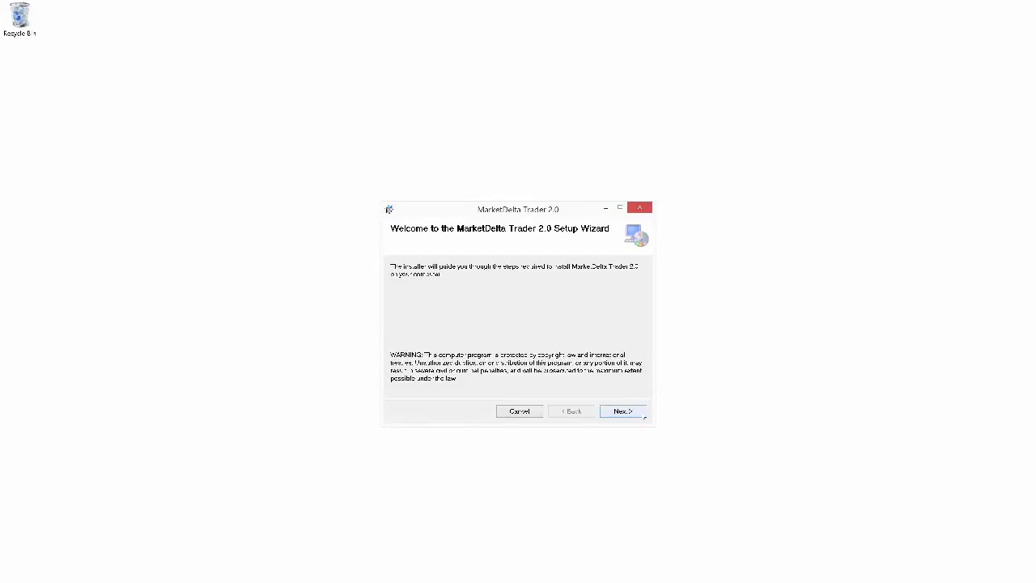
Step: Continue past the setup wizard's welcome page
left_click(622, 411)
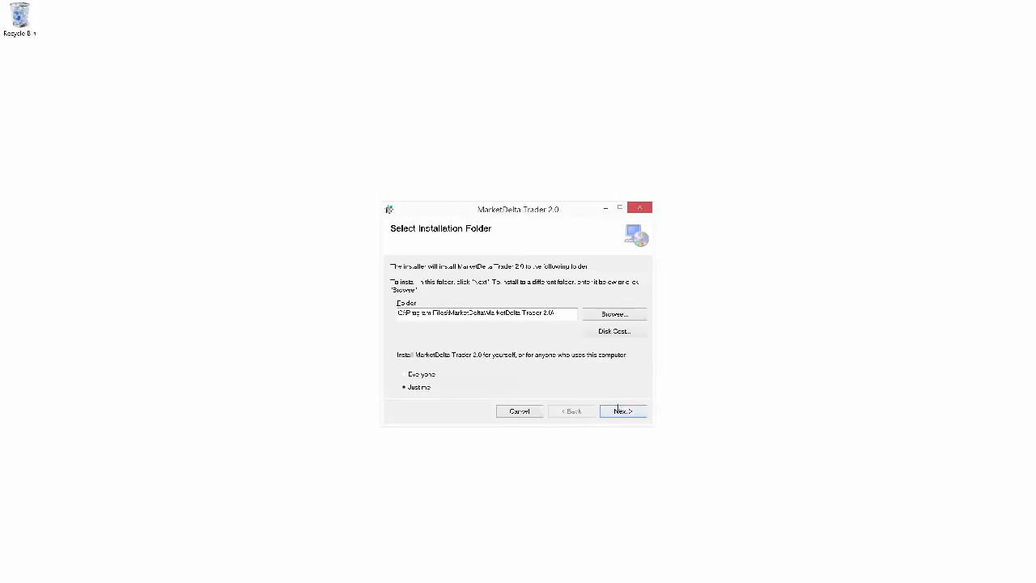
Step: Keep the default Program Files folder and choose Rithmic as the data provider
left_click(623, 411)
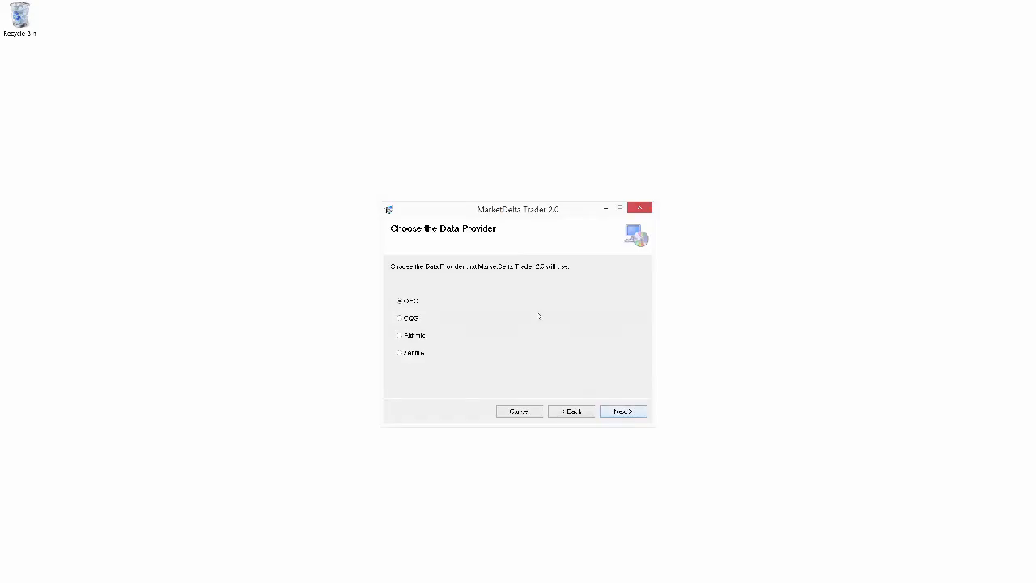
mouse_move(486, 311)
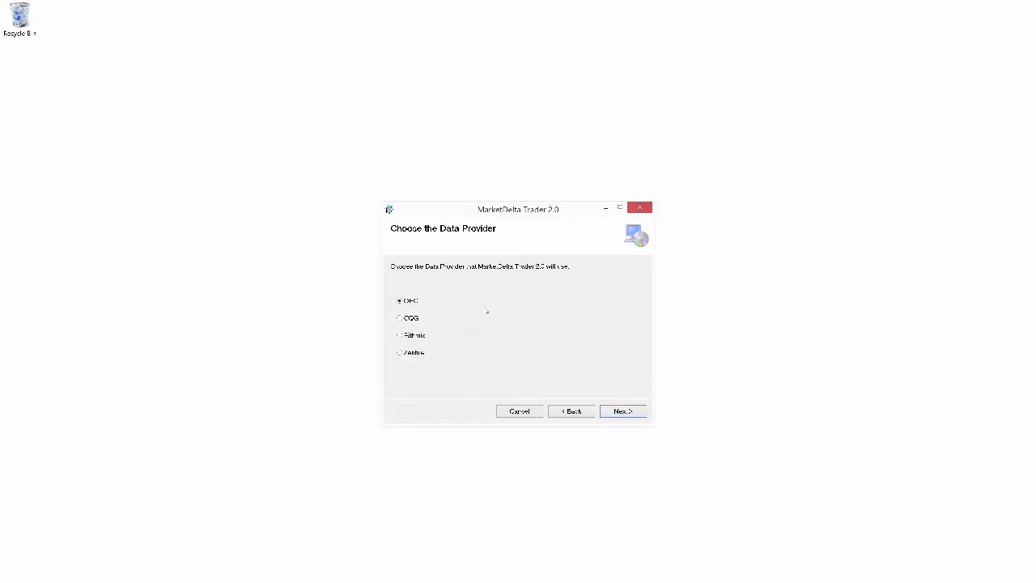
mouse_move(553, 289)
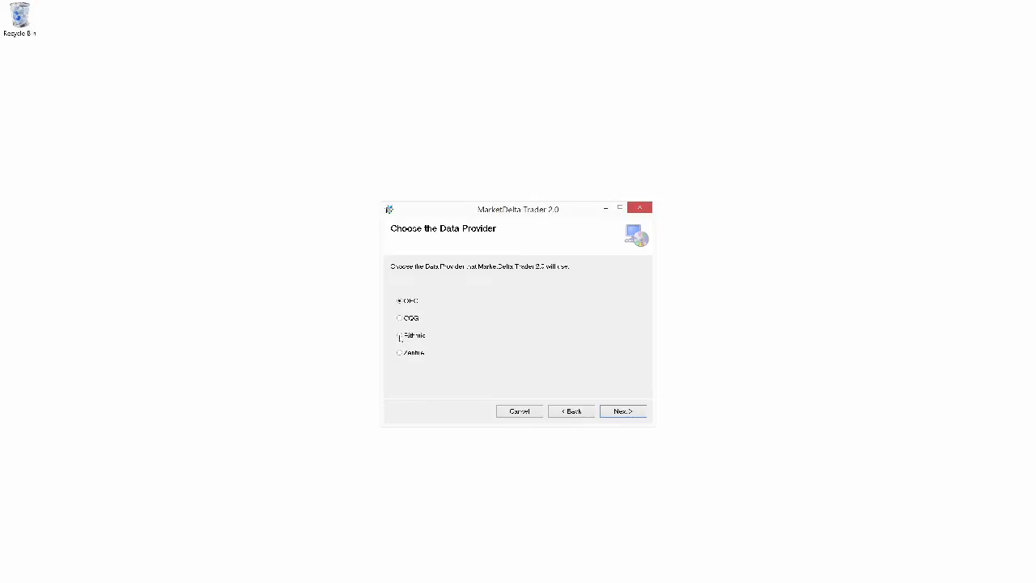
left_click(399, 335)
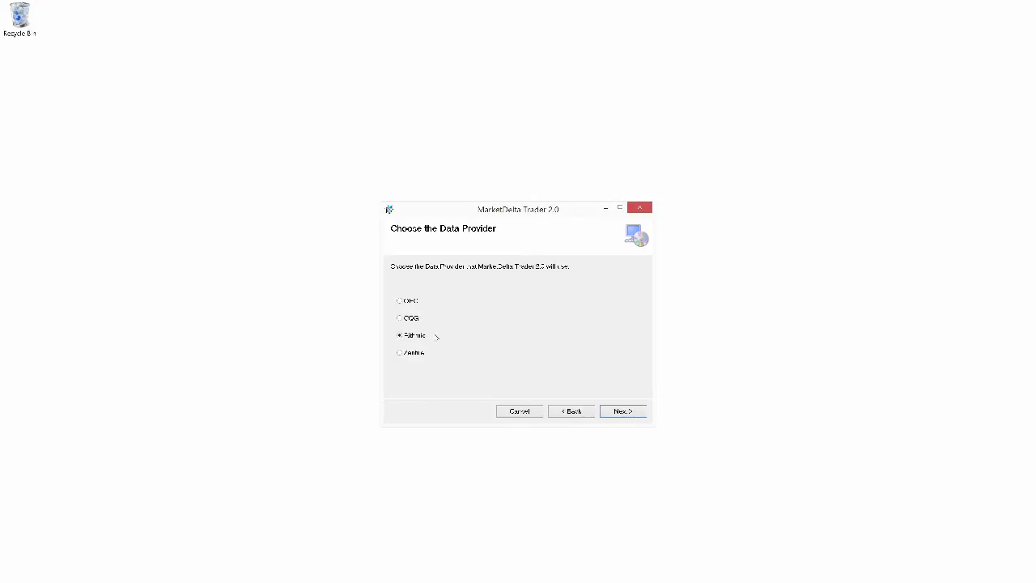
left_click(622, 410)
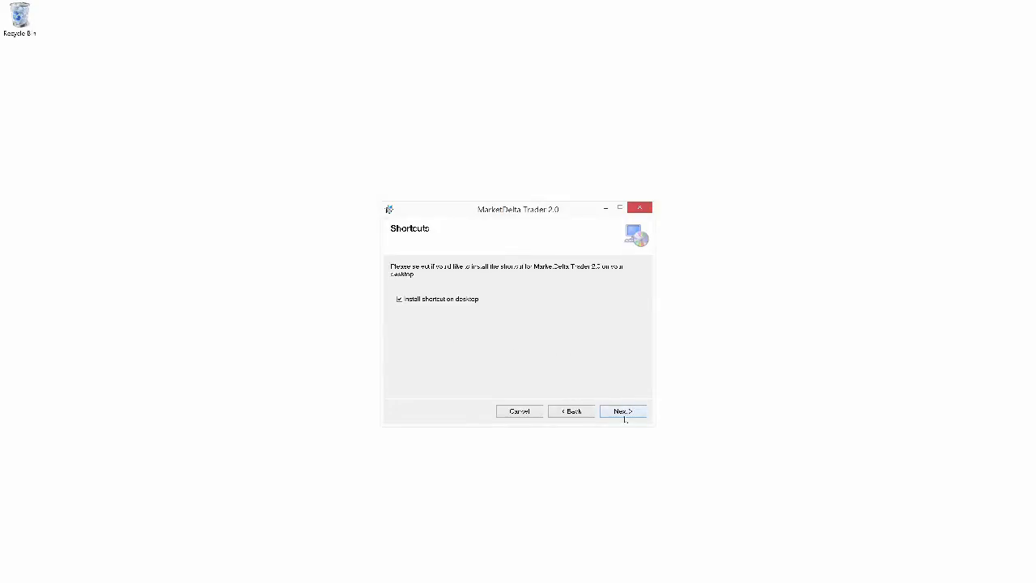
Step: Install with a desktop shortcut, approving User Account Control, then close the installer
left_click(622, 411)
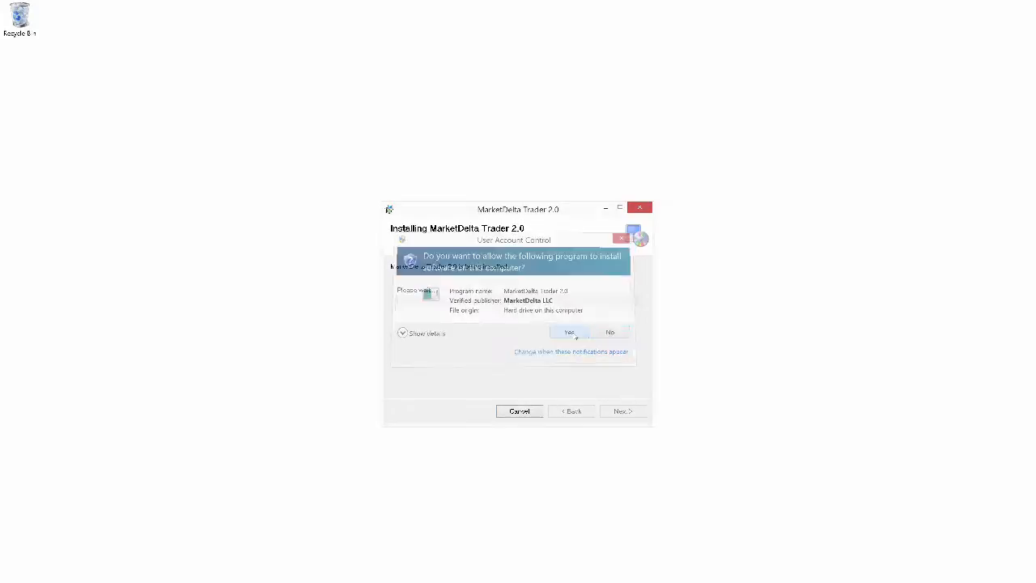
left_click(568, 331)
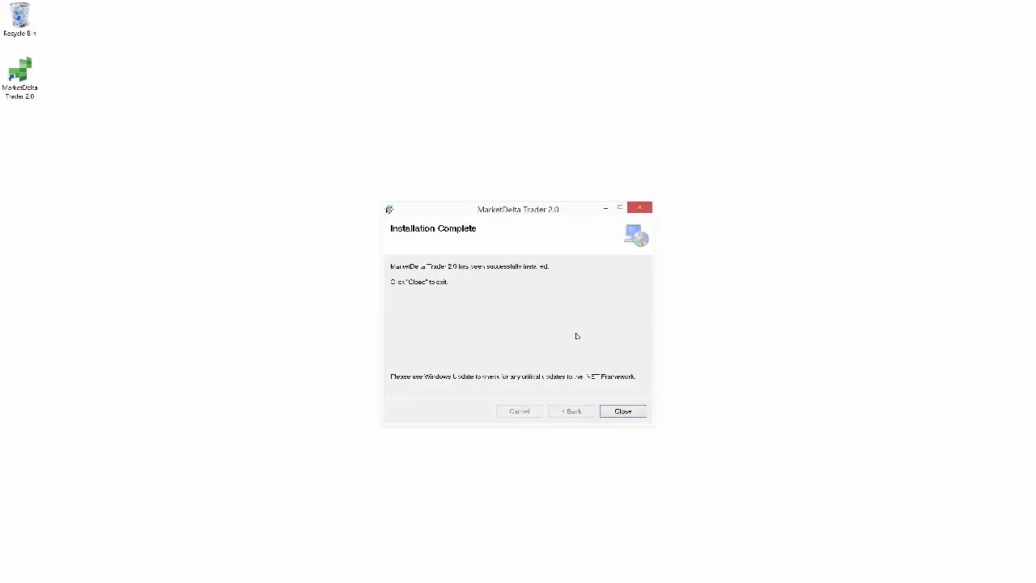
mouse_move(571, 303)
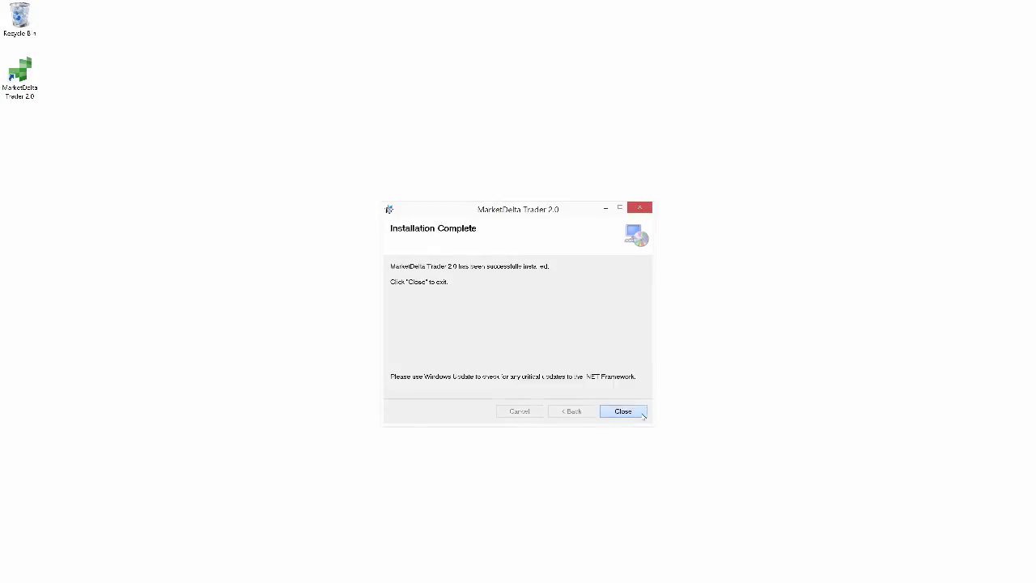
left_click(623, 411)
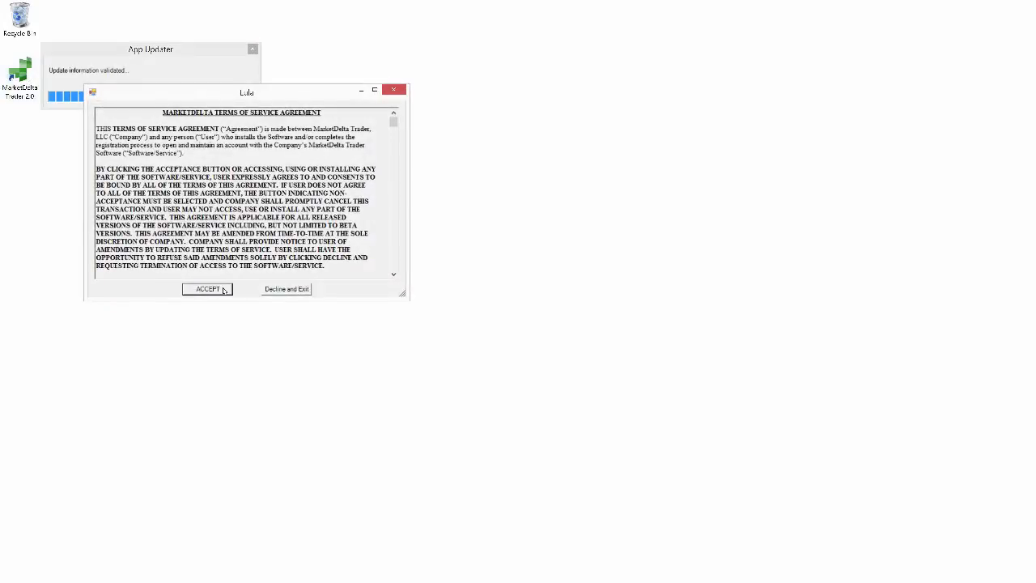
Step: Accept the terms of service, wait for updates, and launch MarketDelta Trader 2.0 from the desktop
left_click(207, 289)
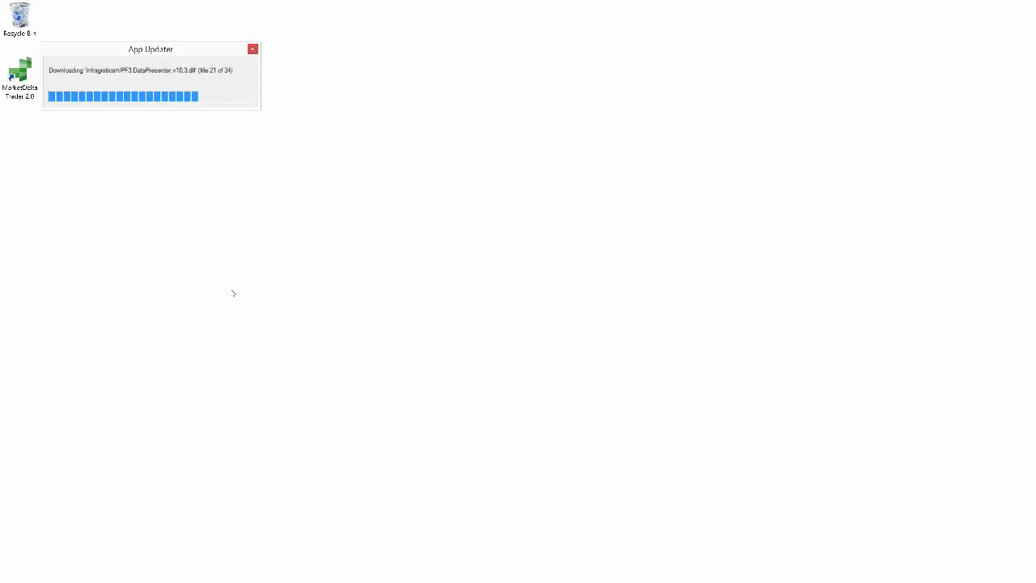
left_click(253, 50)
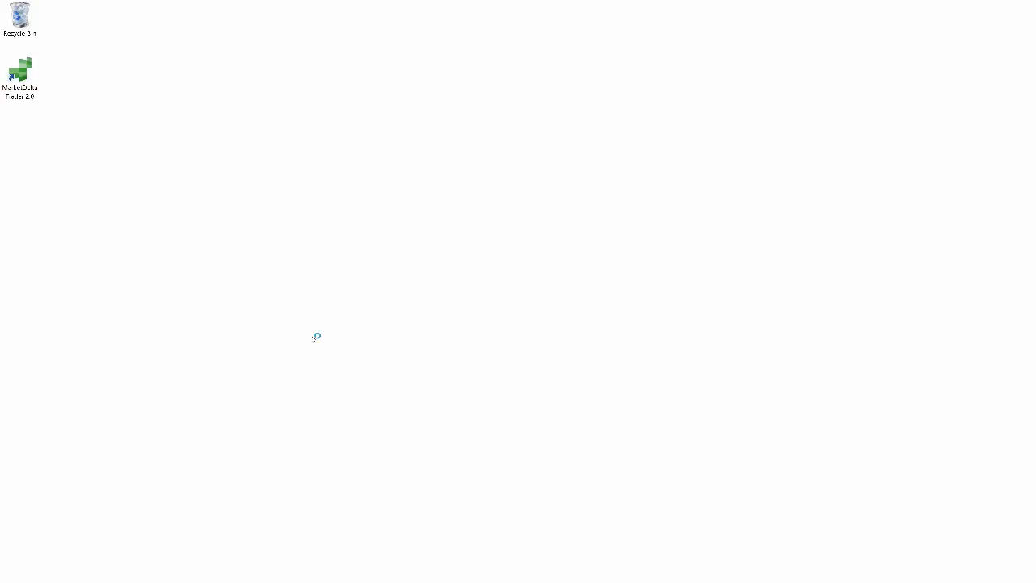
double_click(19, 73)
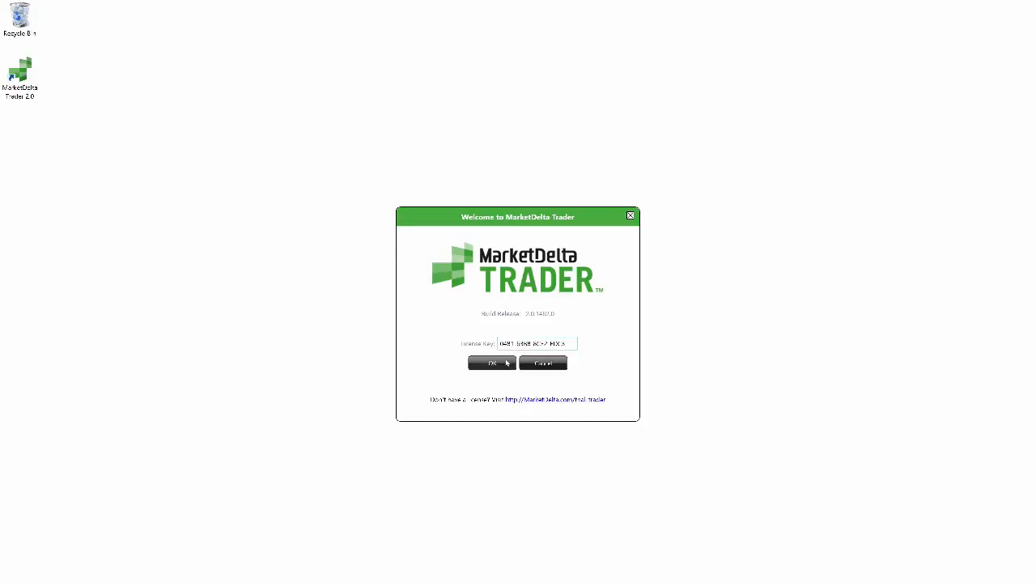
Step: Submit the entered license key to activate the software
left_click(491, 363)
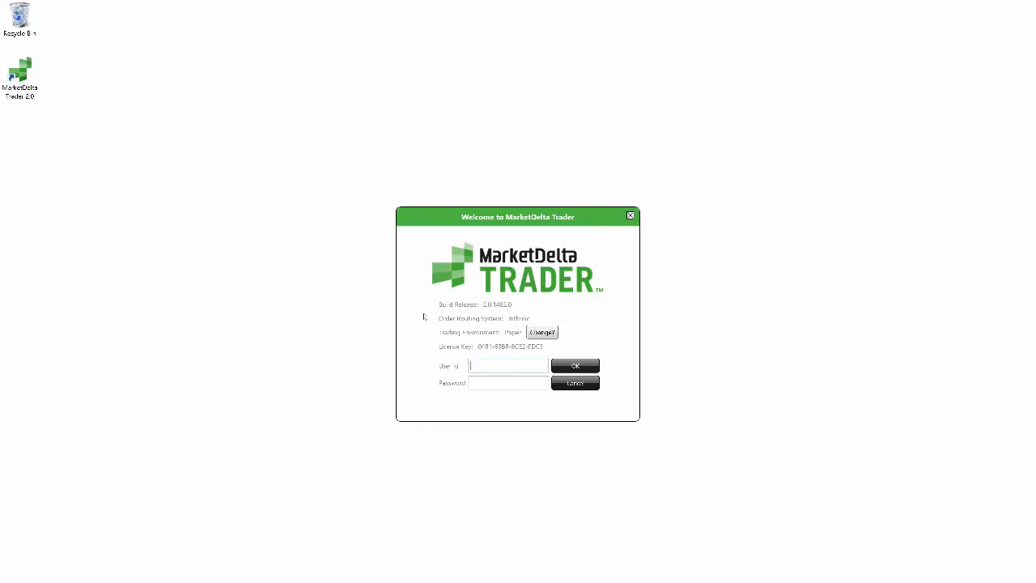
mouse_move(472, 328)
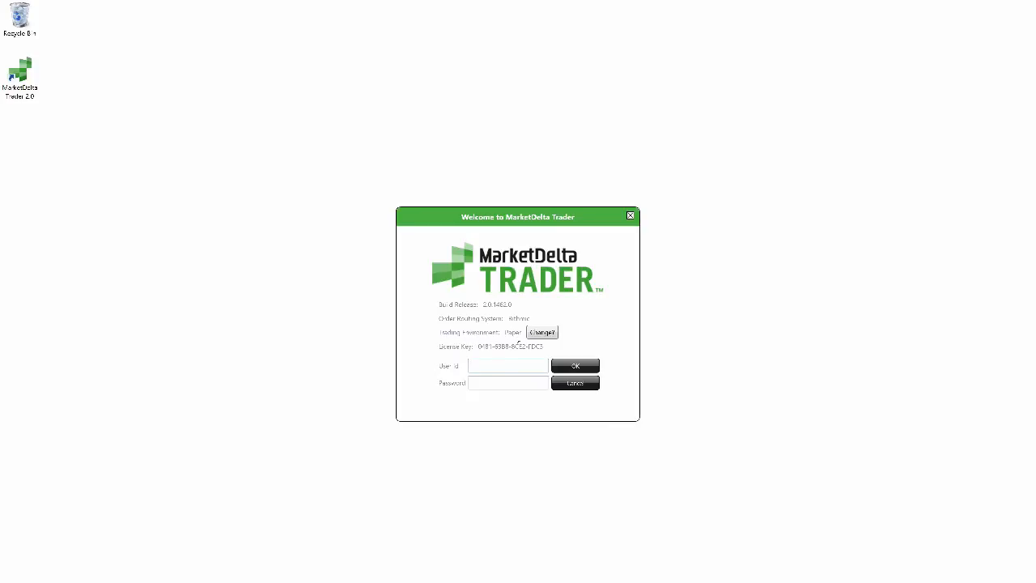
left_click(542, 333)
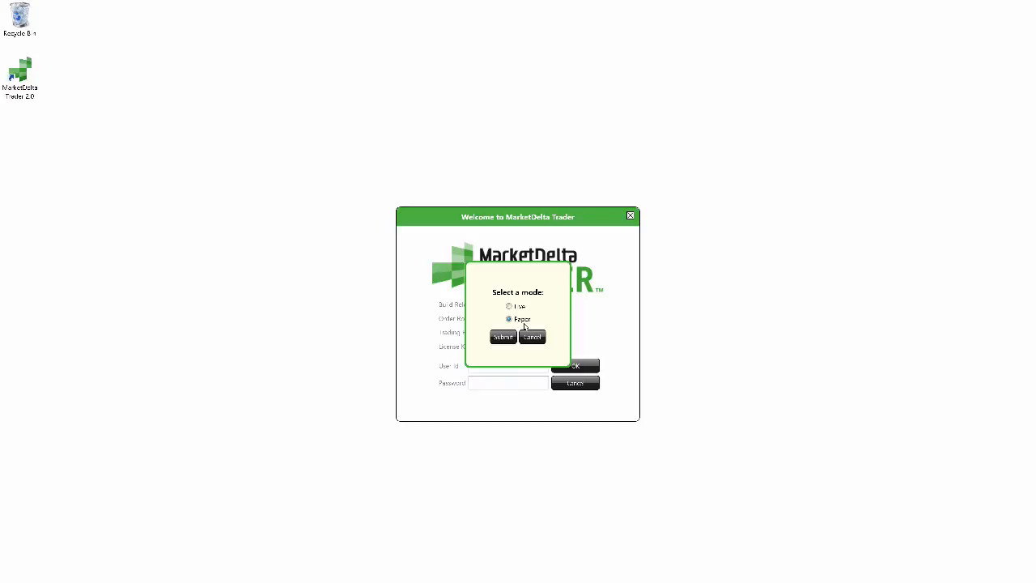
left_click(503, 336)
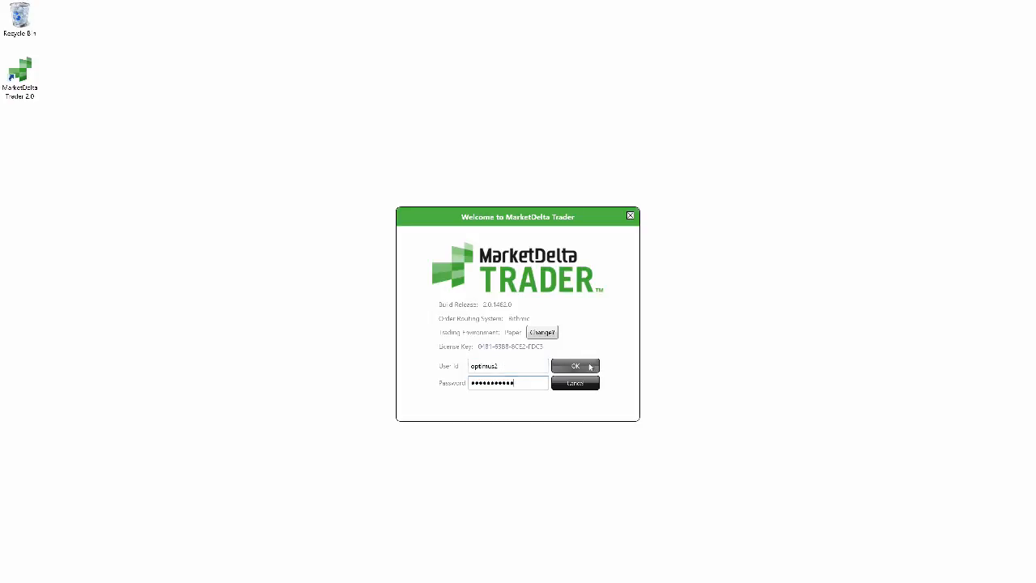
Step: Submit the User Id and Password for the Rithmic Paper account
left_click(574, 366)
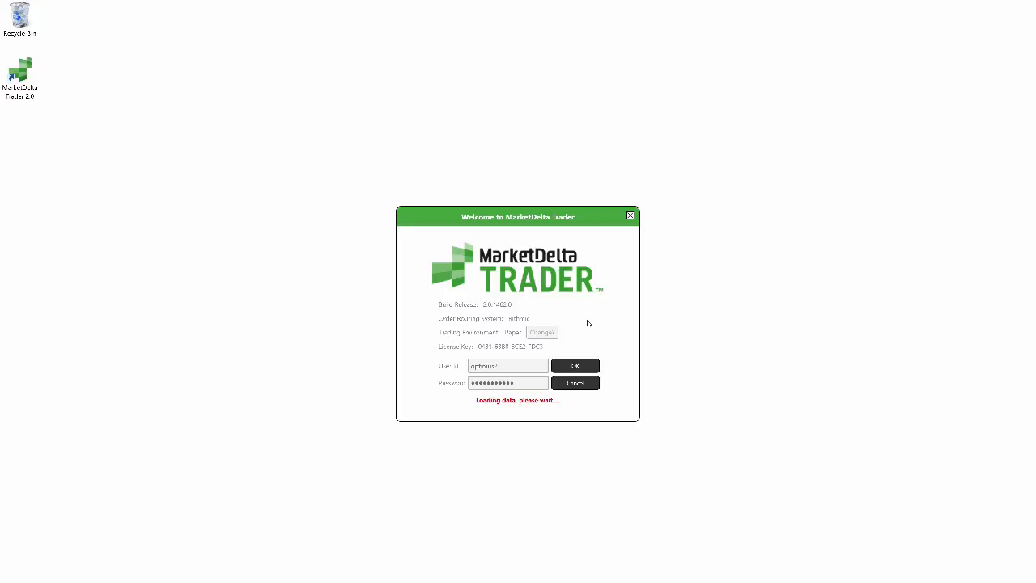
left_click(575, 365)
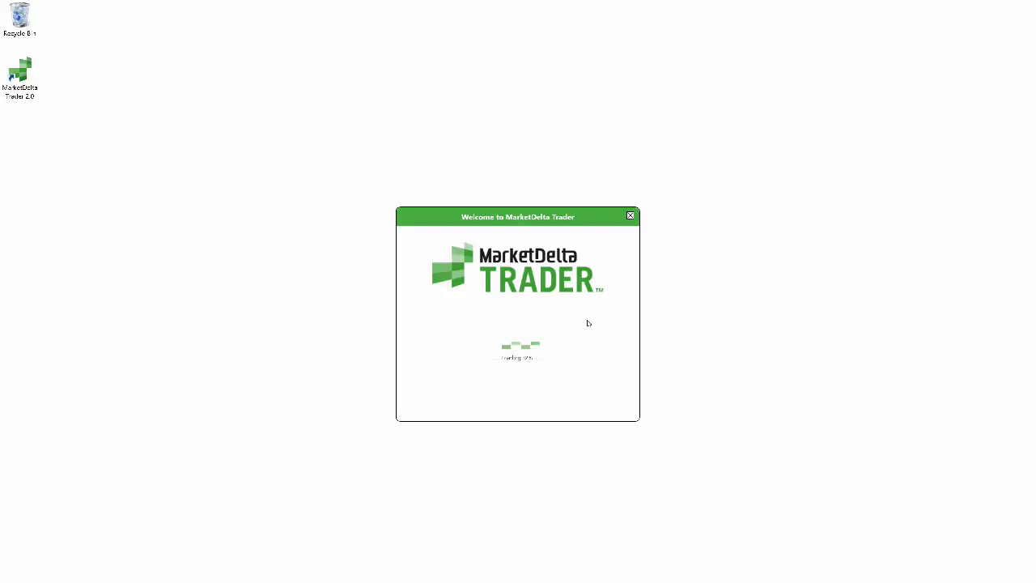